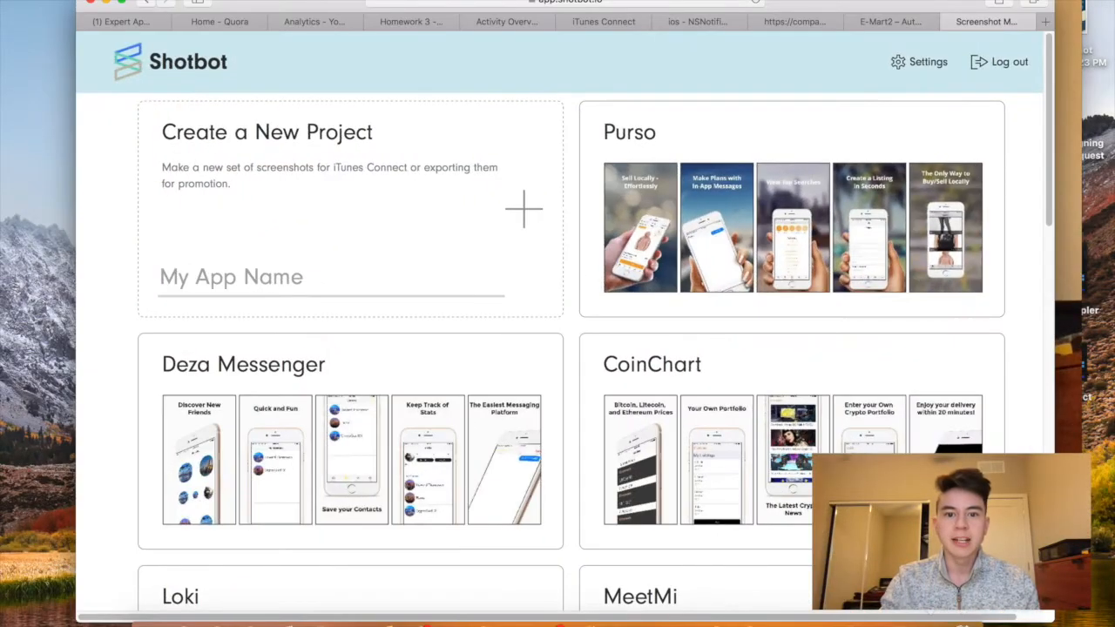
mouse_move(561, 386)
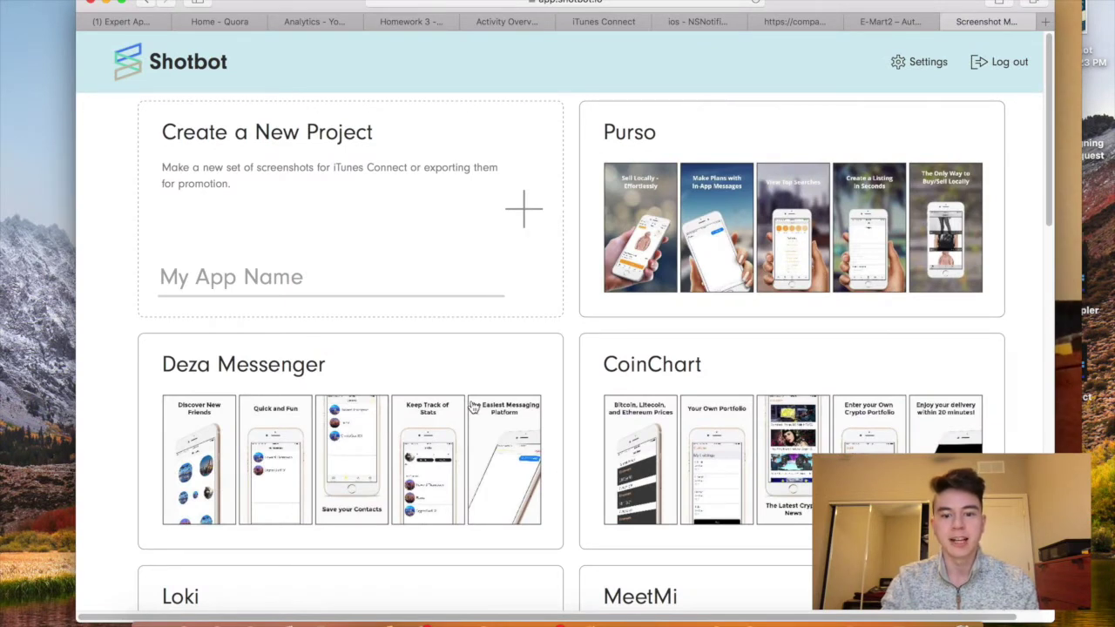
Name the new project 'Test' to reach template selection
scroll(down, 3)
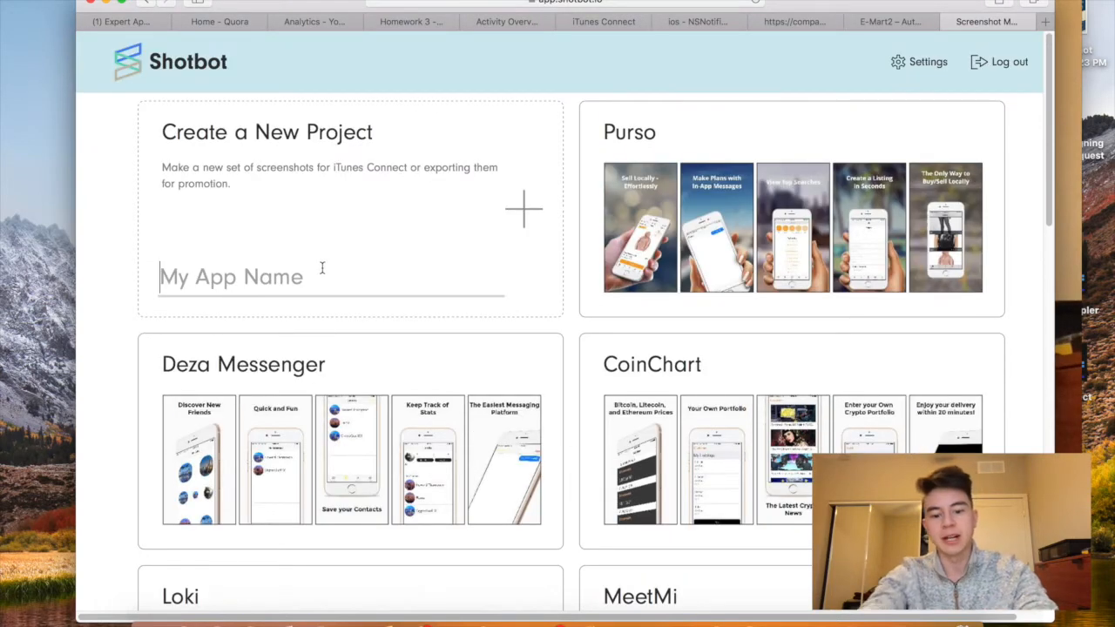
text(Te)
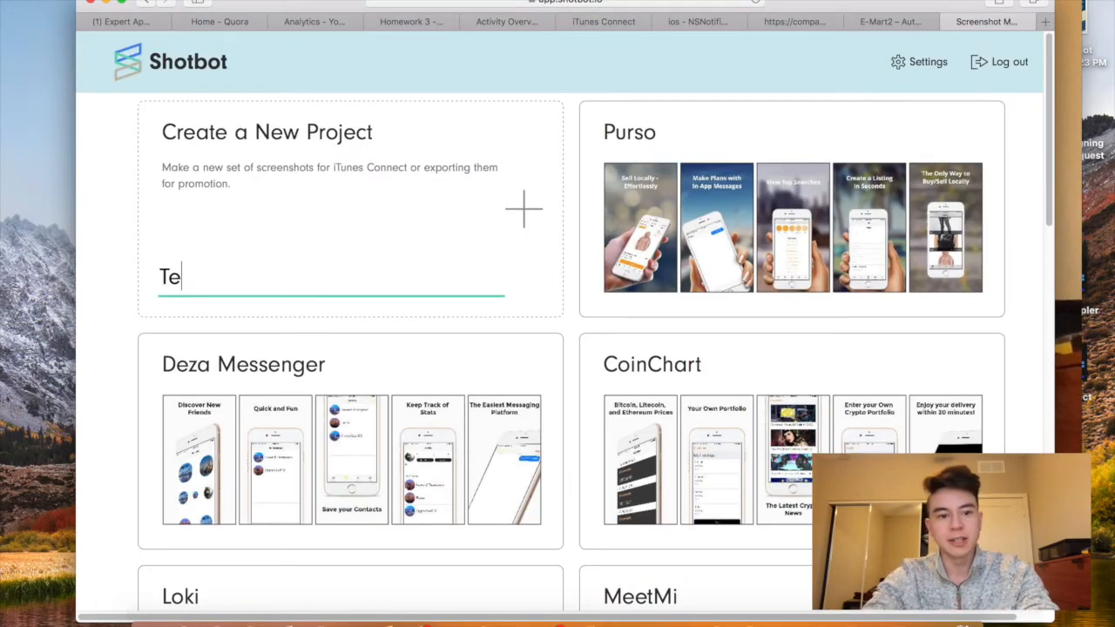
text(st)
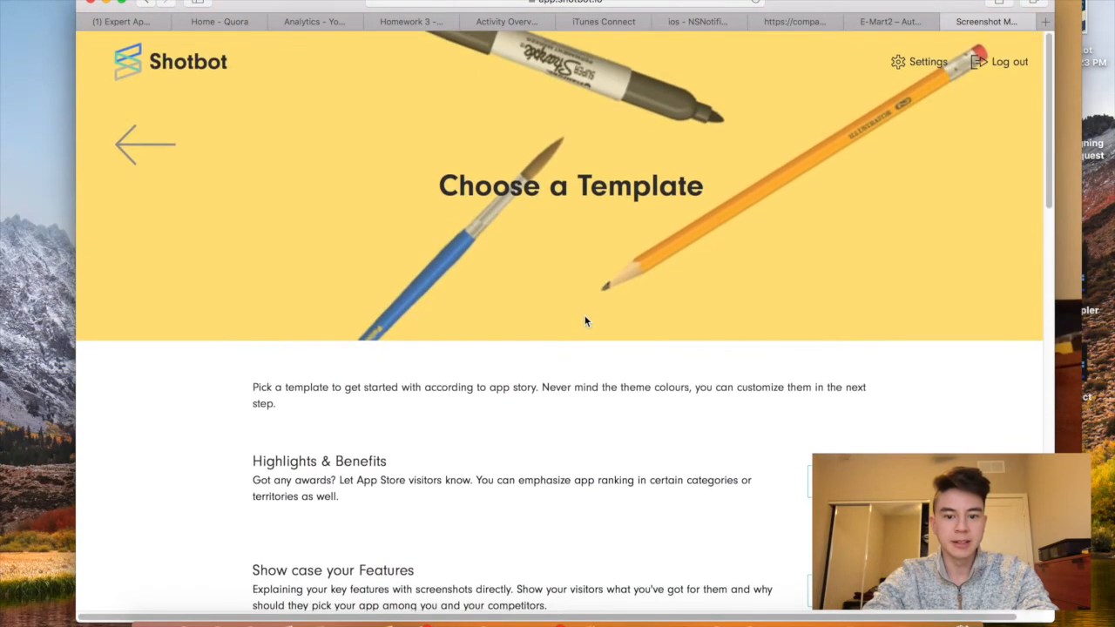
Apply the Highlights & Benefits template to the Test project
scroll(down, 3)
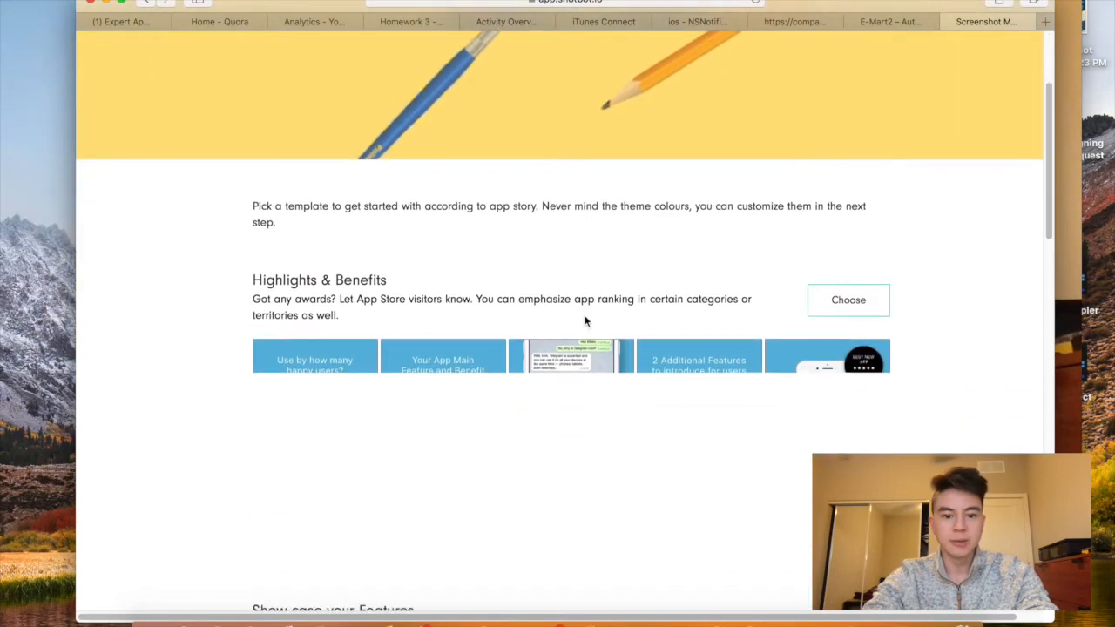
scroll(down, 3)
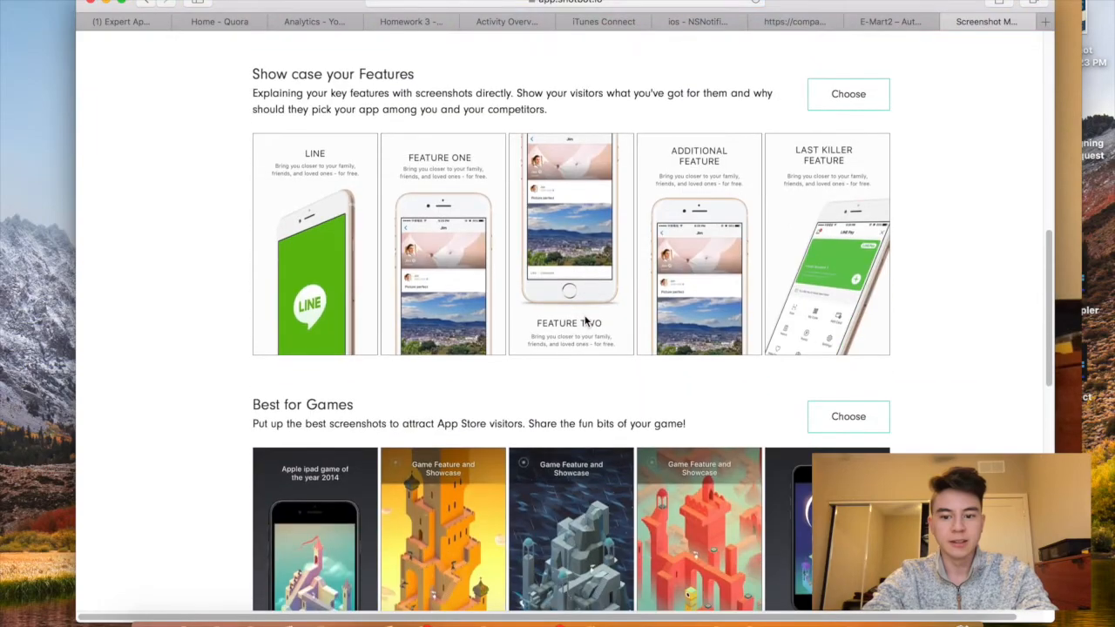
scroll(down, 3)
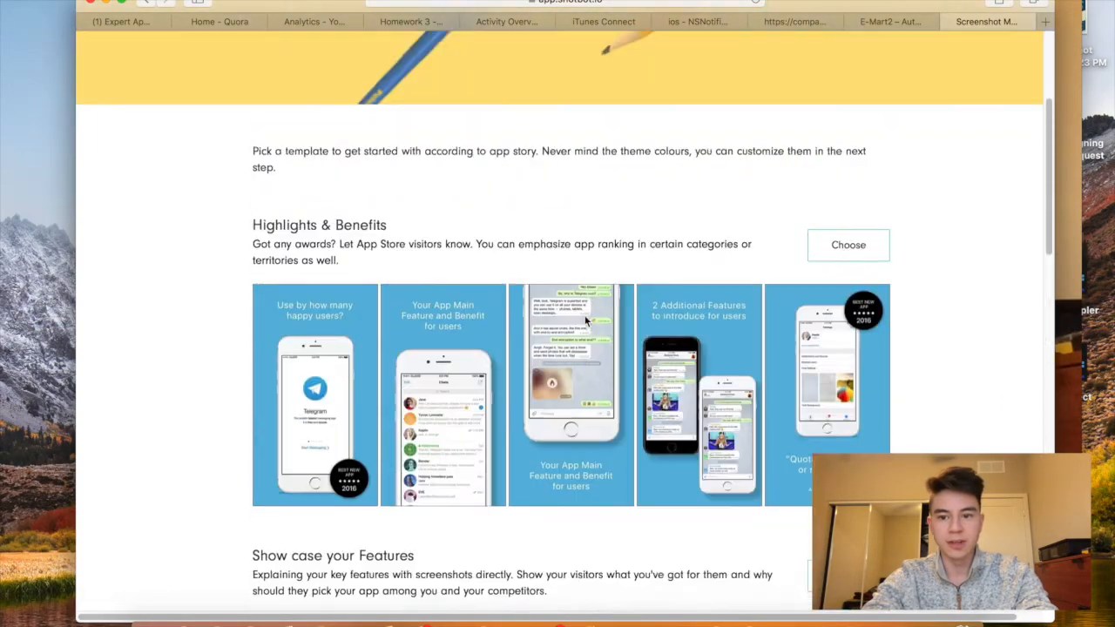
scroll(down, 3)
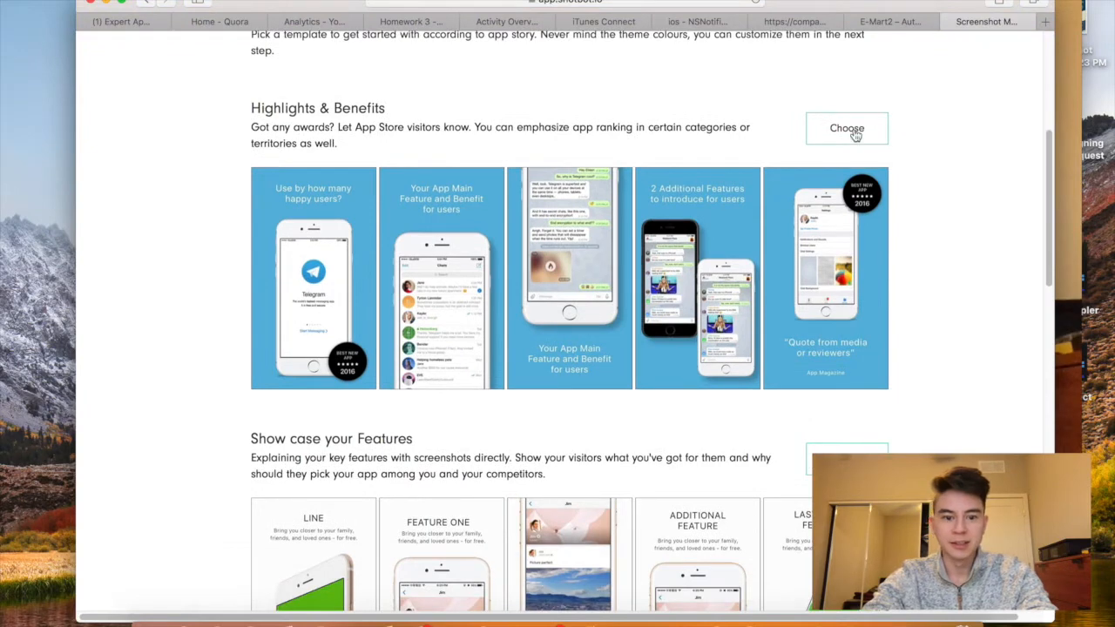
click(847, 128)
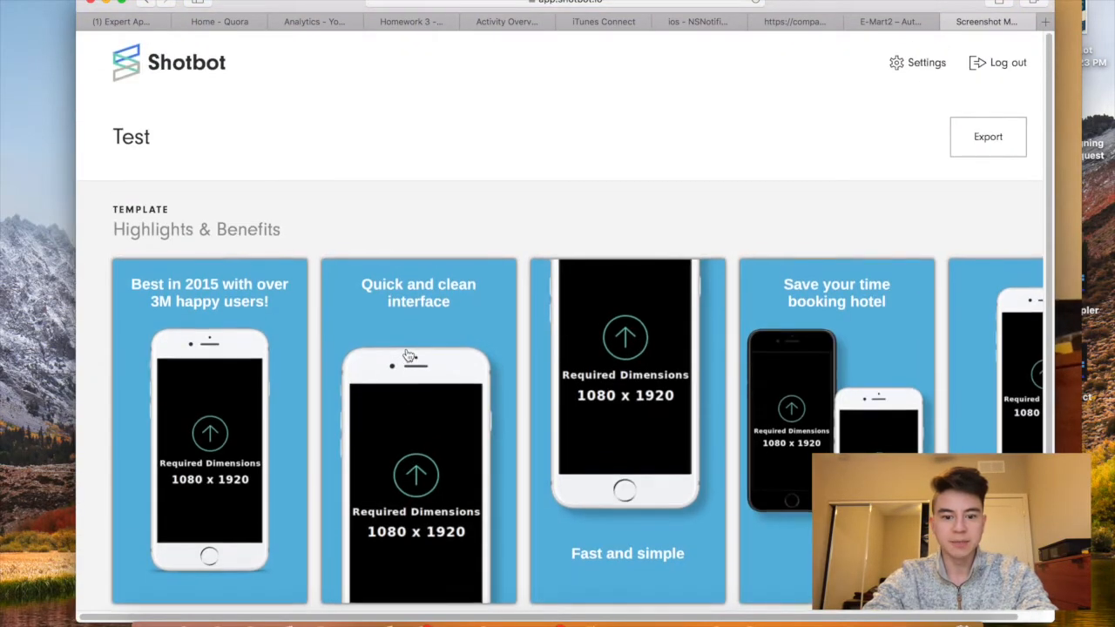
scroll(down, 3)
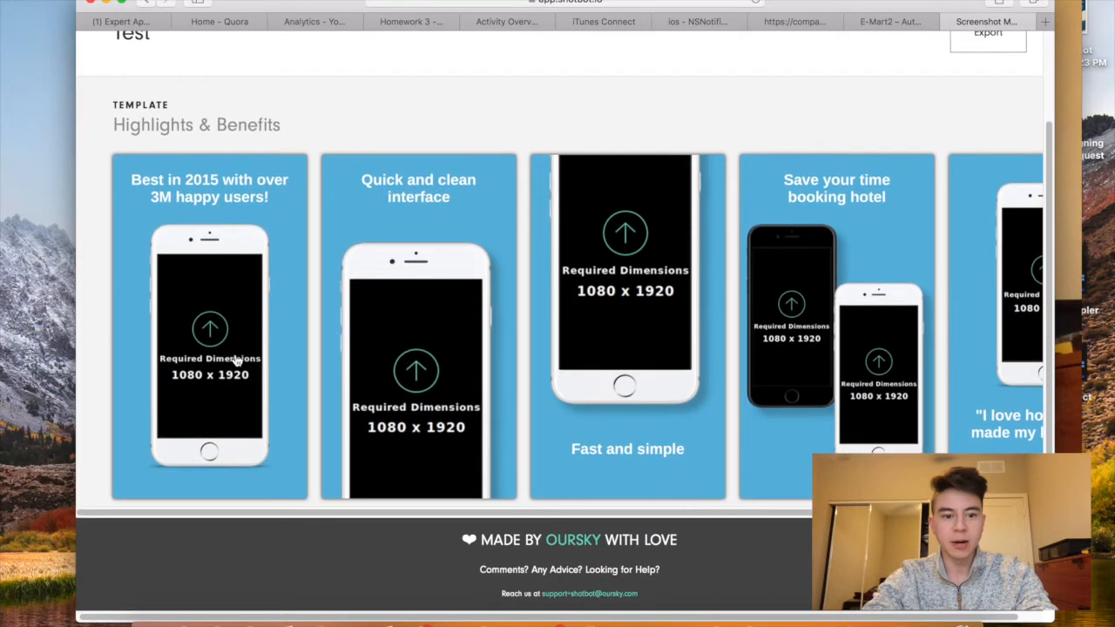
mouse_move(212, 378)
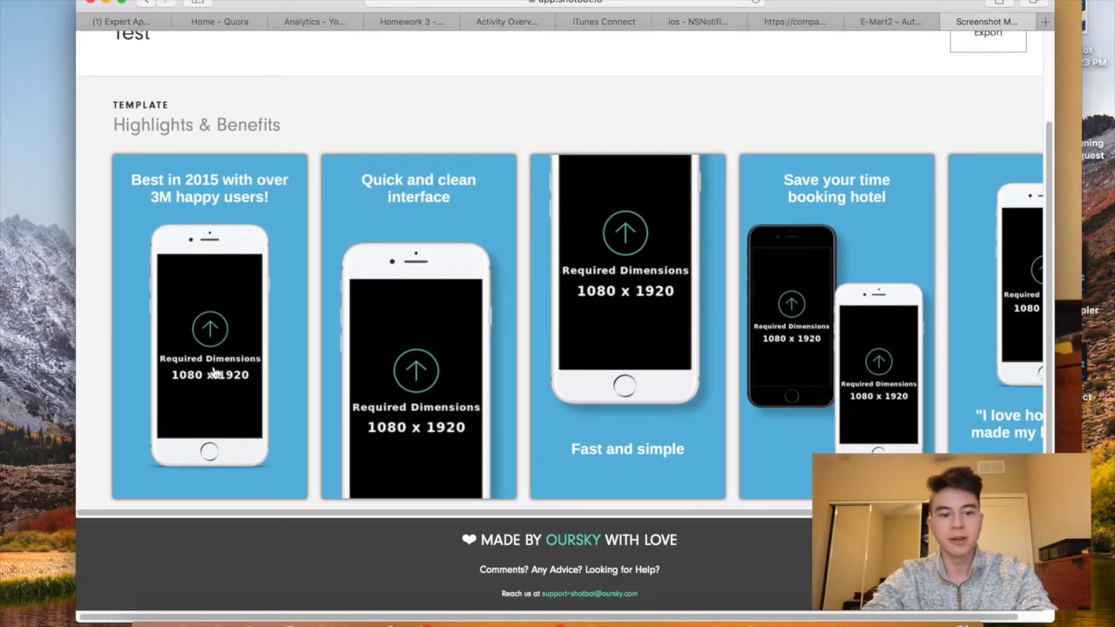
mouse_move(292, 236)
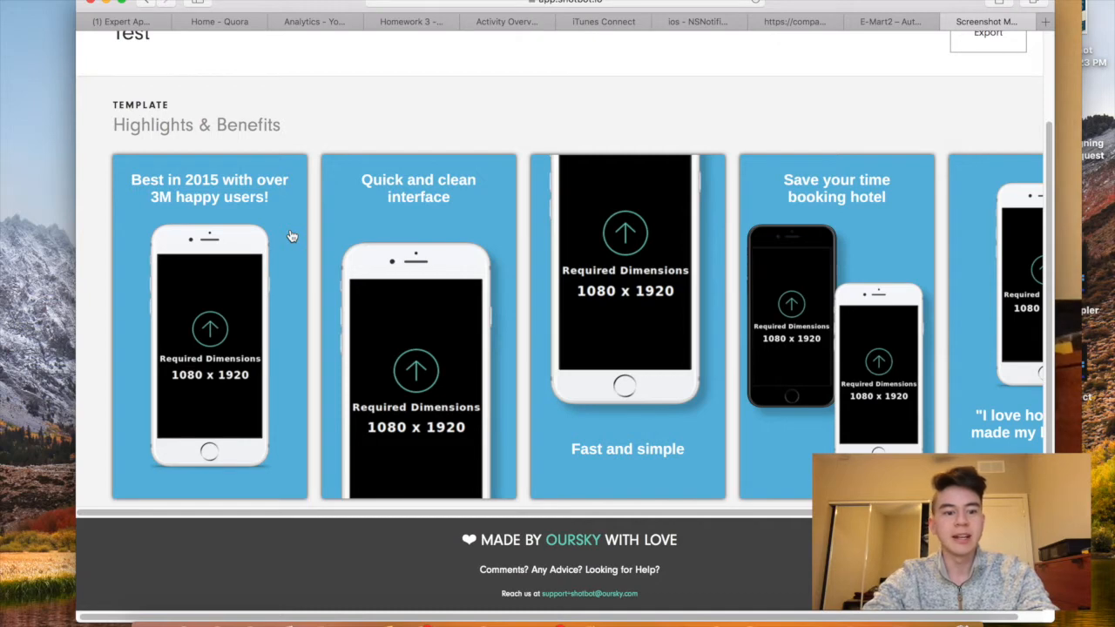
mouse_move(241, 413)
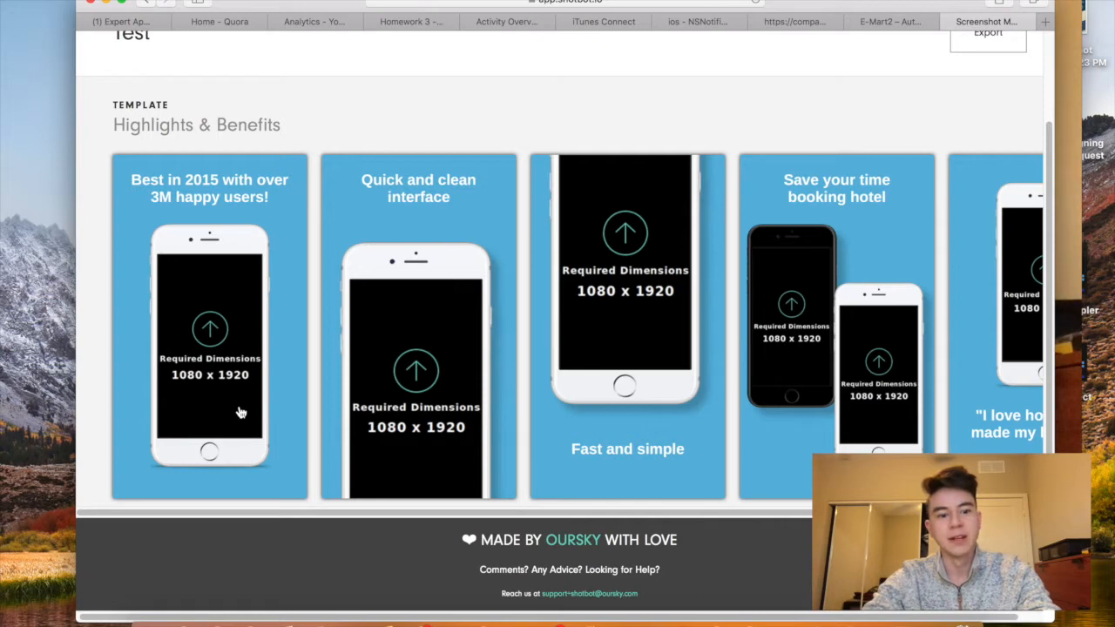
mouse_move(212, 340)
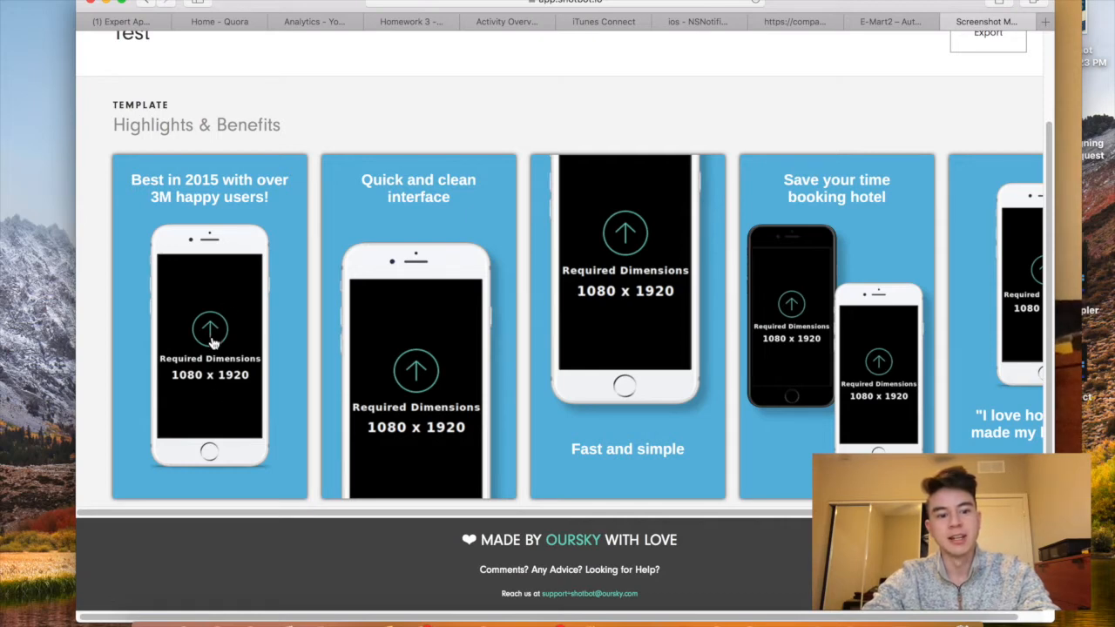
mouse_move(450, 350)
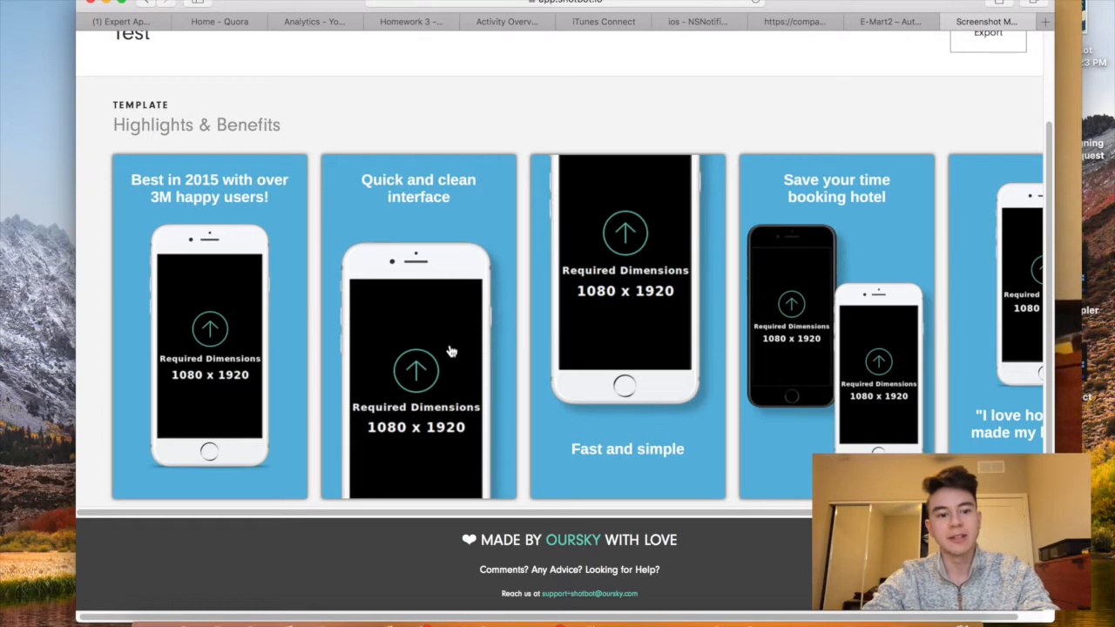
mouse_move(193, 379)
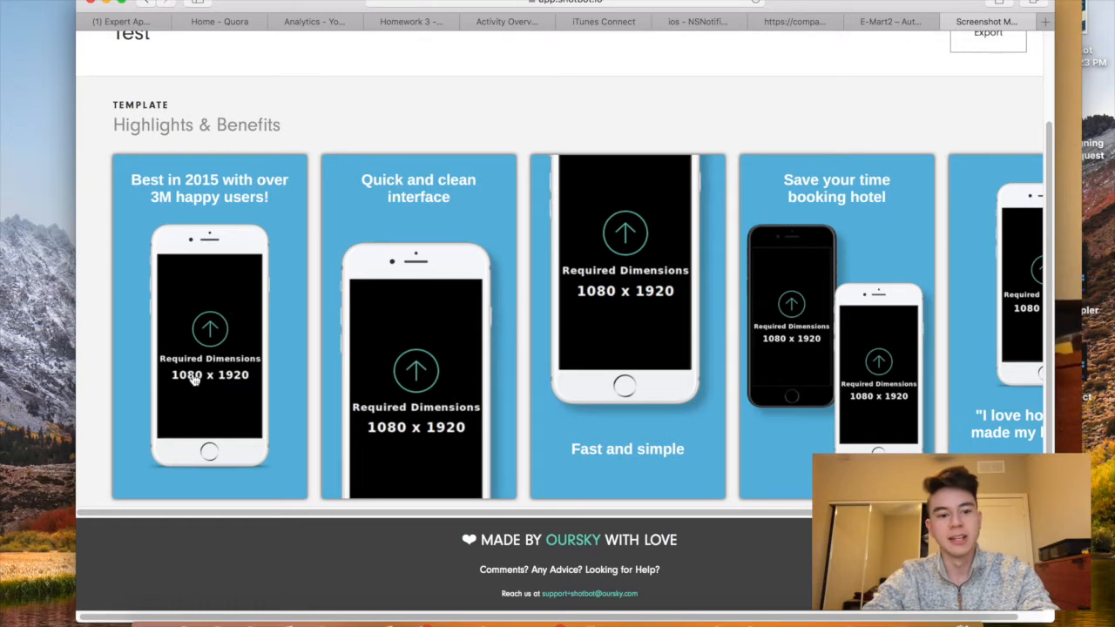
mouse_move(212, 333)
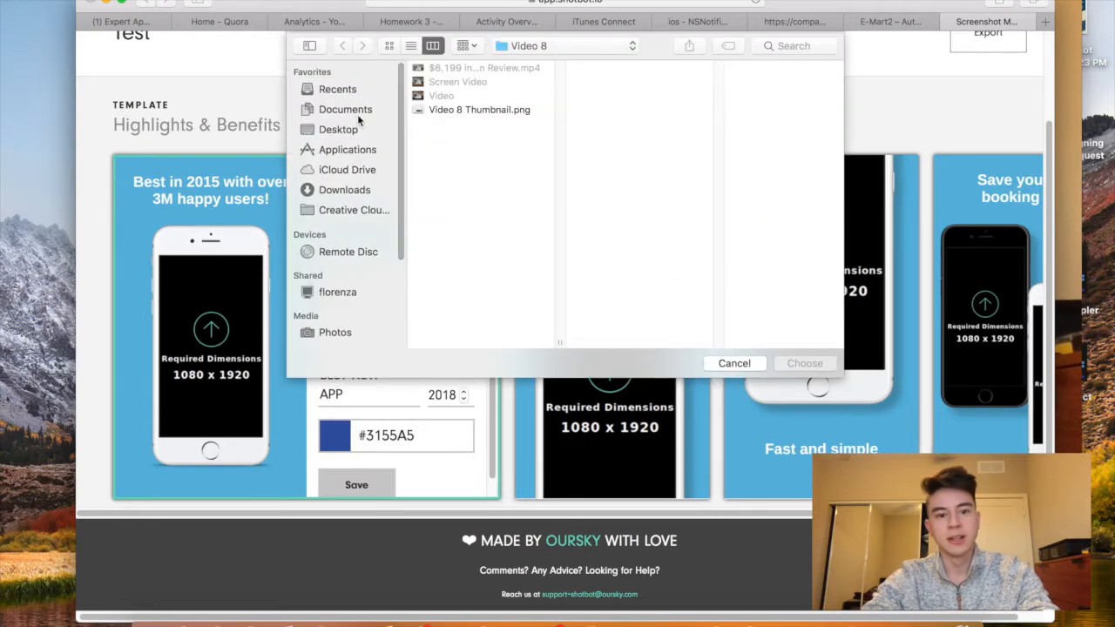
Upload IMG_3831.PNG from Documents > App Documents > Deza as the first screenshot
click(347, 109)
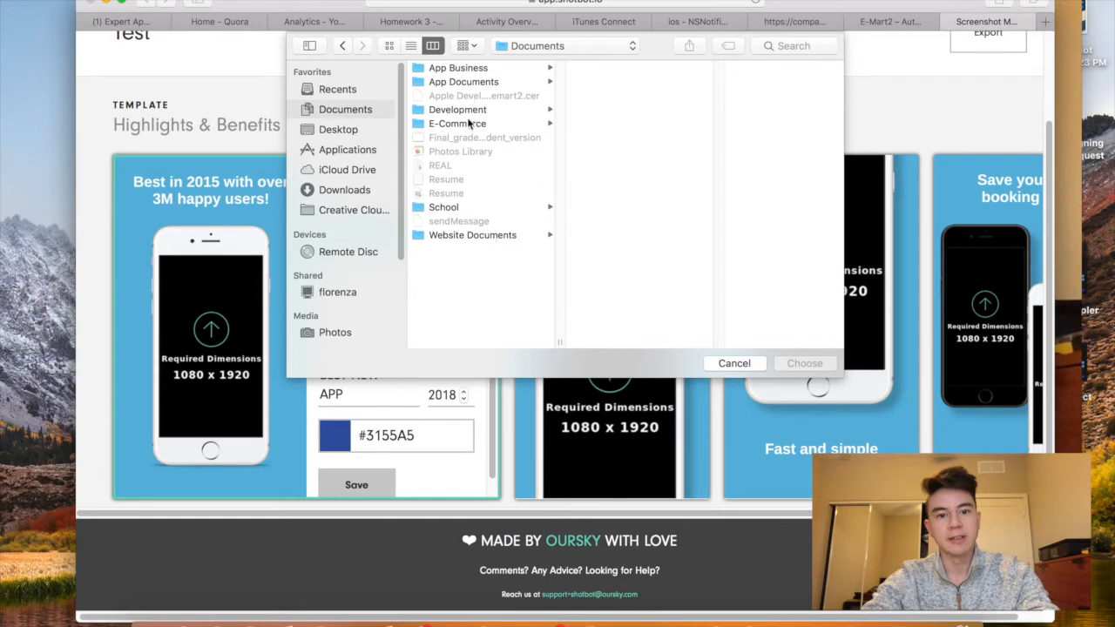
click(457, 109)
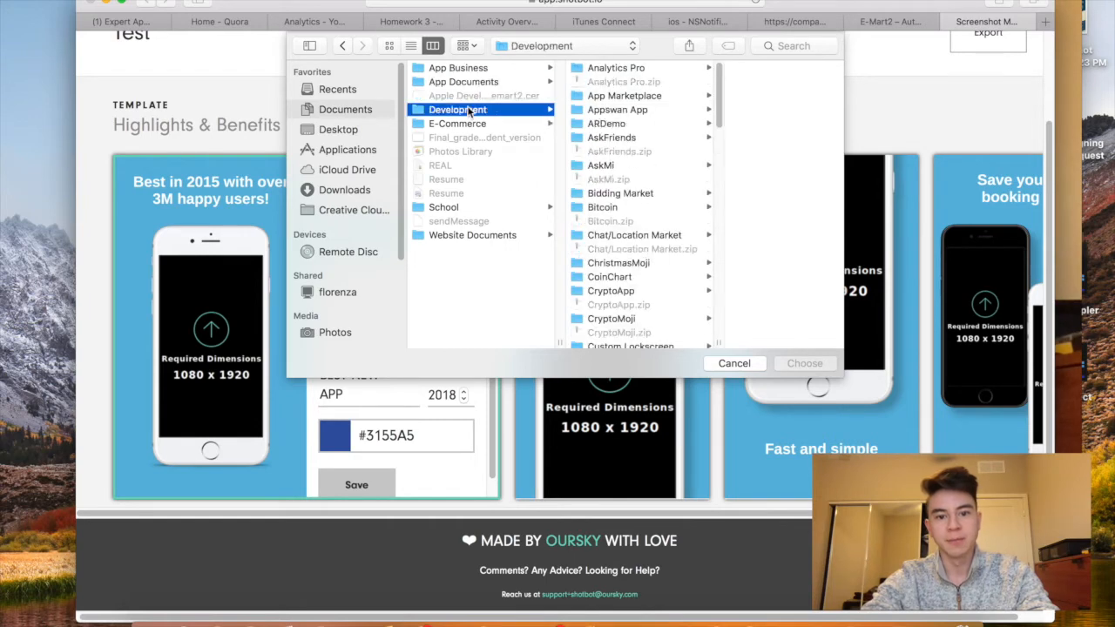
click(459, 81)
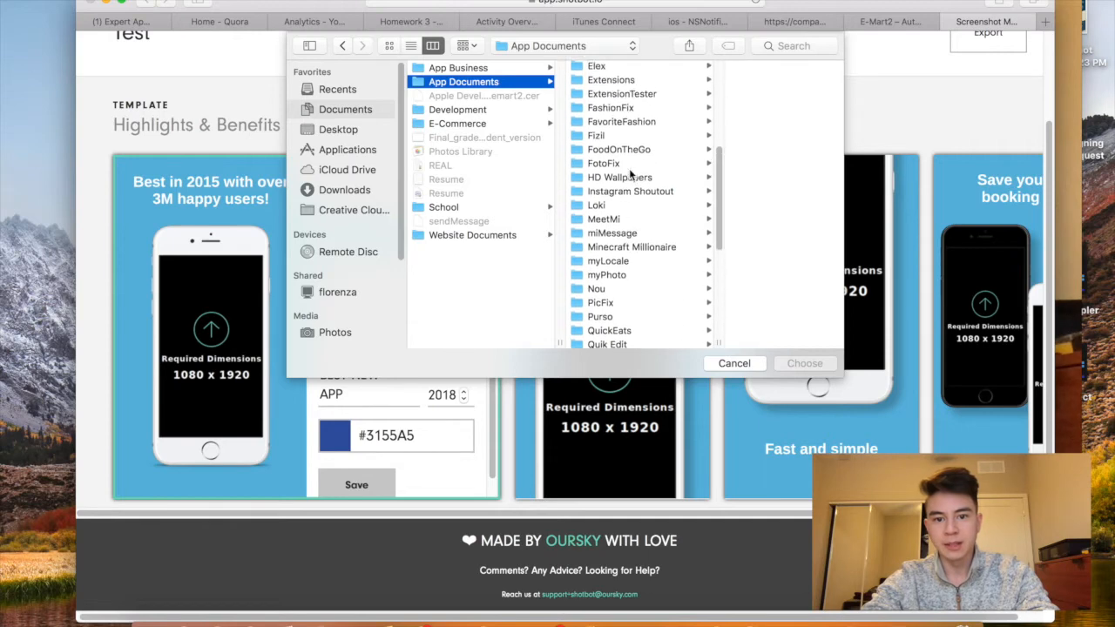
click(589, 138)
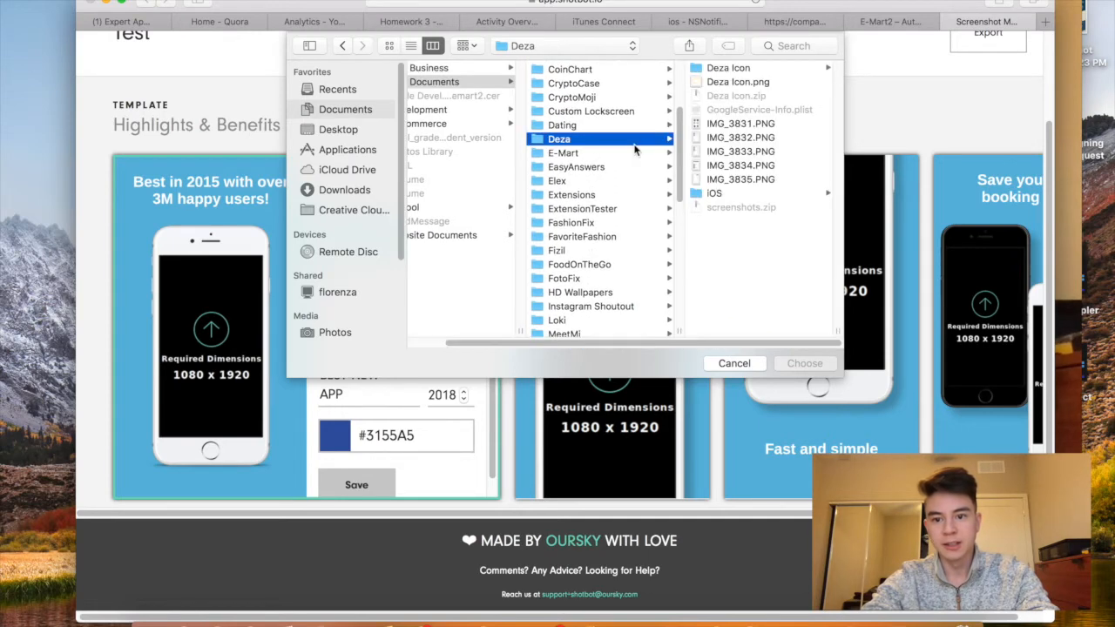
click(741, 122)
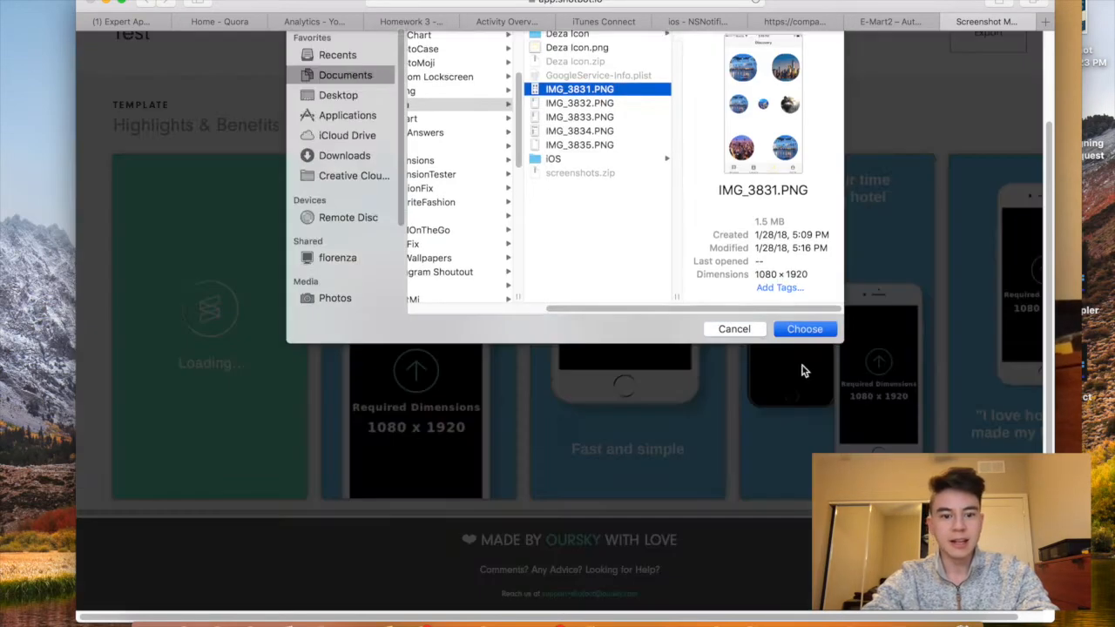
click(804, 328)
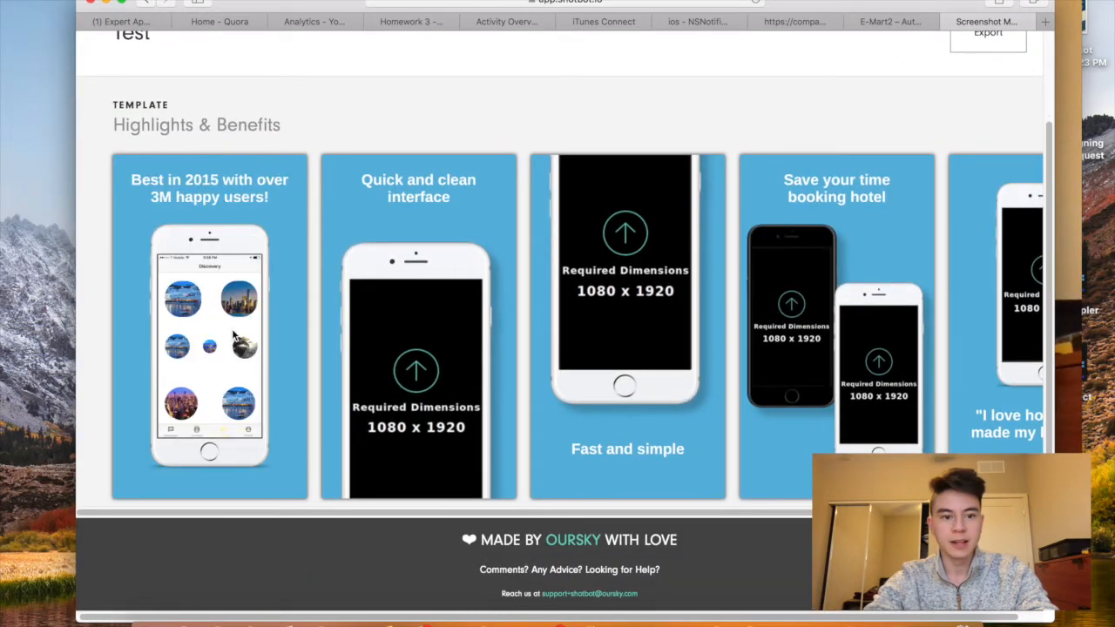
mouse_move(275, 250)
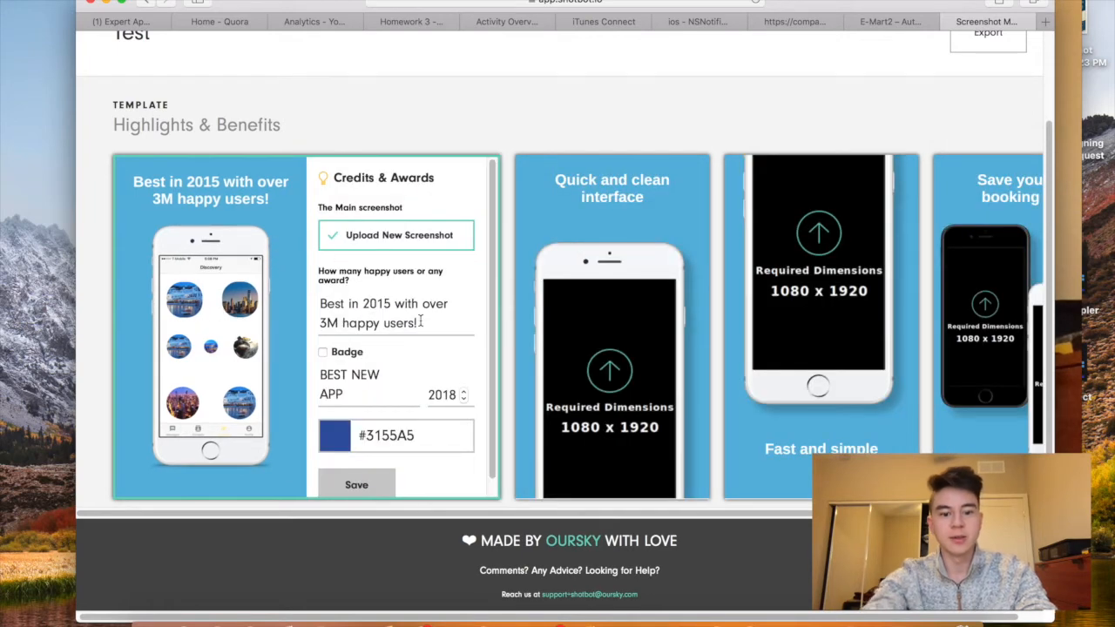
Retitle the first screenshot 'Test Title 123', add a Best App 2018 badge, and save
triple_click(383, 313)
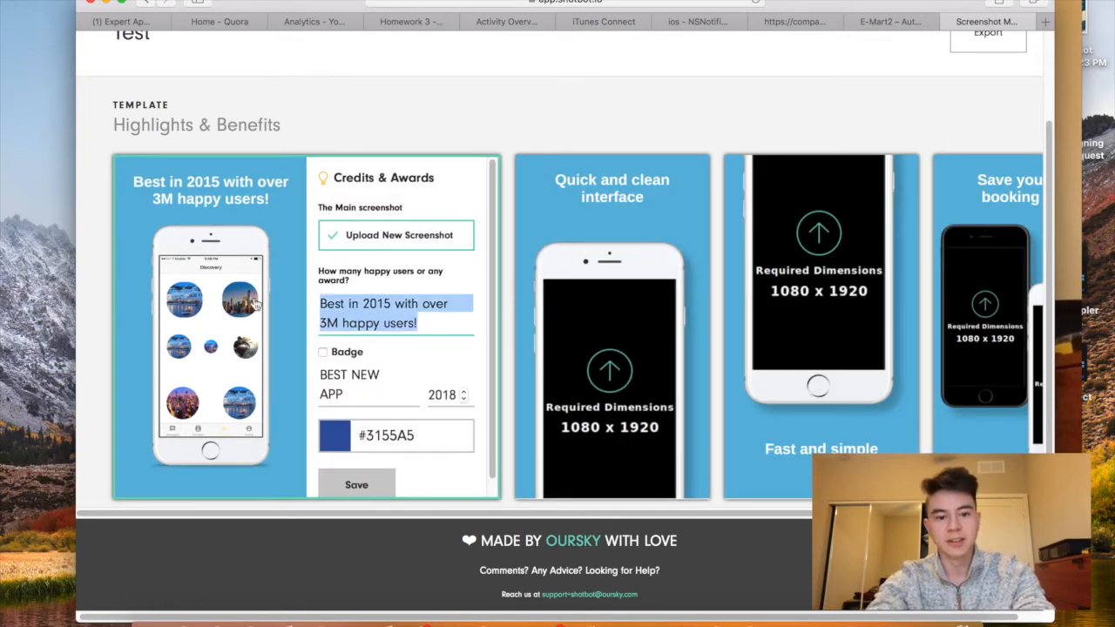
text(Test Title 123)
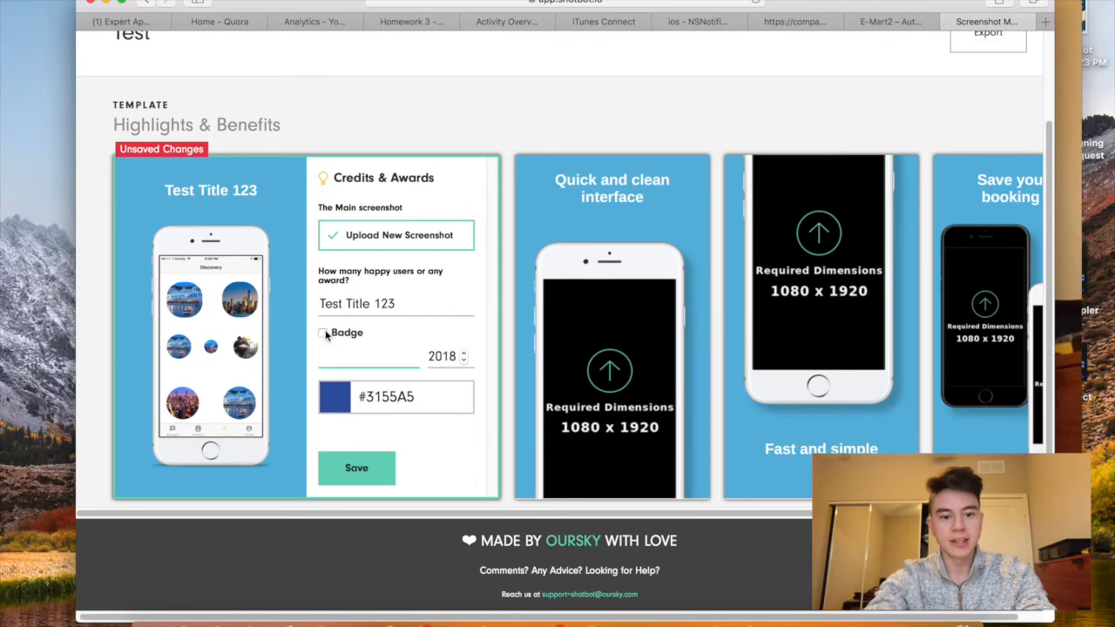
click(322, 334)
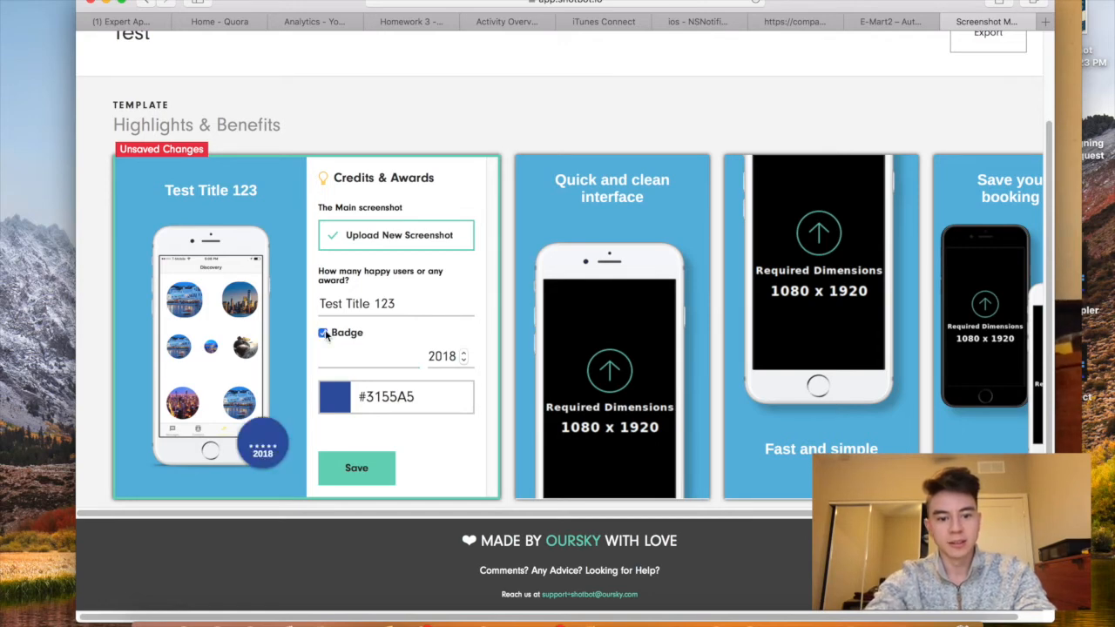
text(Best App)
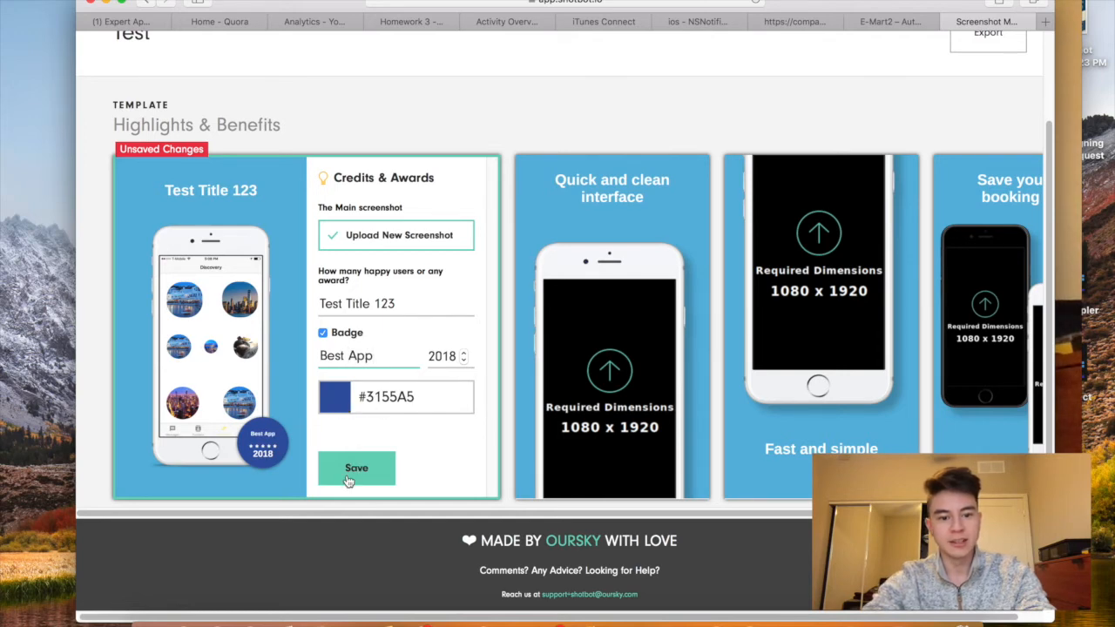
click(357, 469)
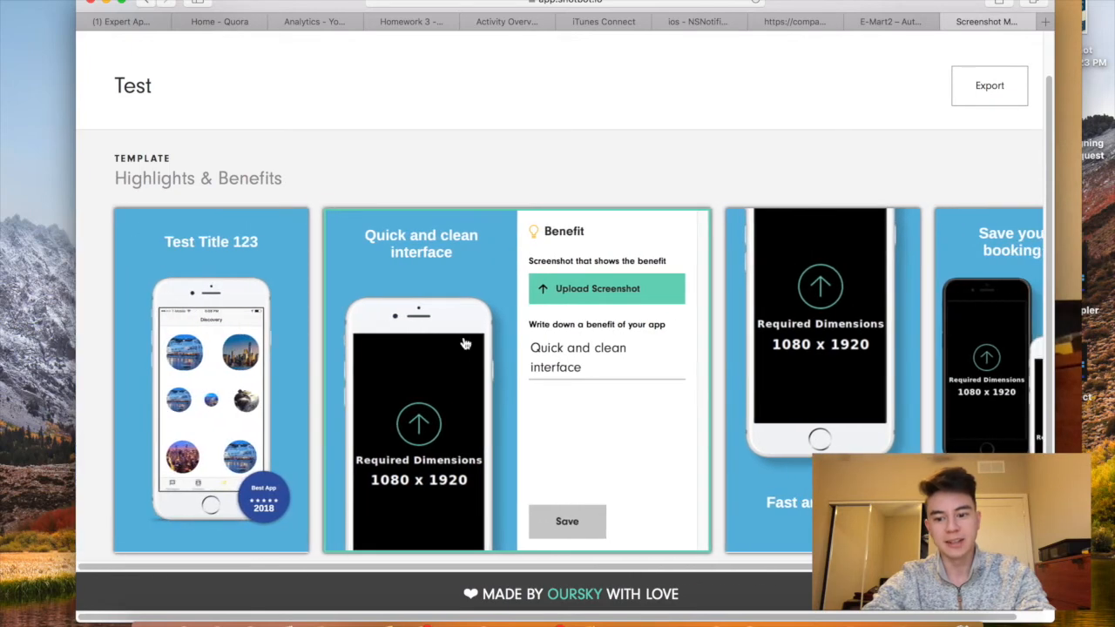
Scroll the project page to the Fast and simple screenshot's benefit editor
scroll(down, 3)
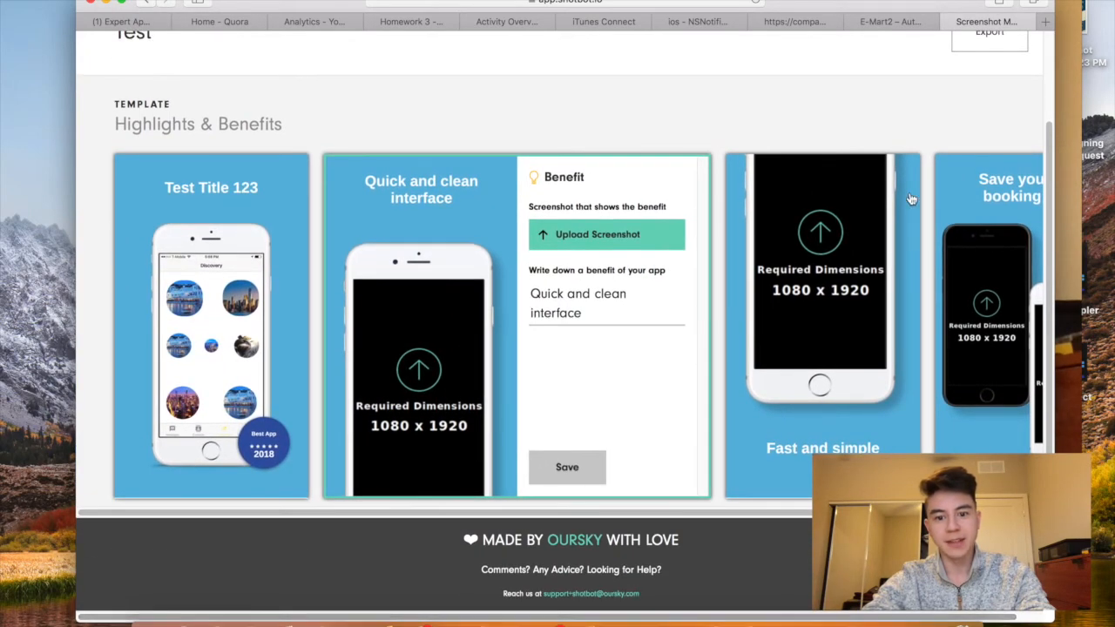
mouse_move(389, 312)
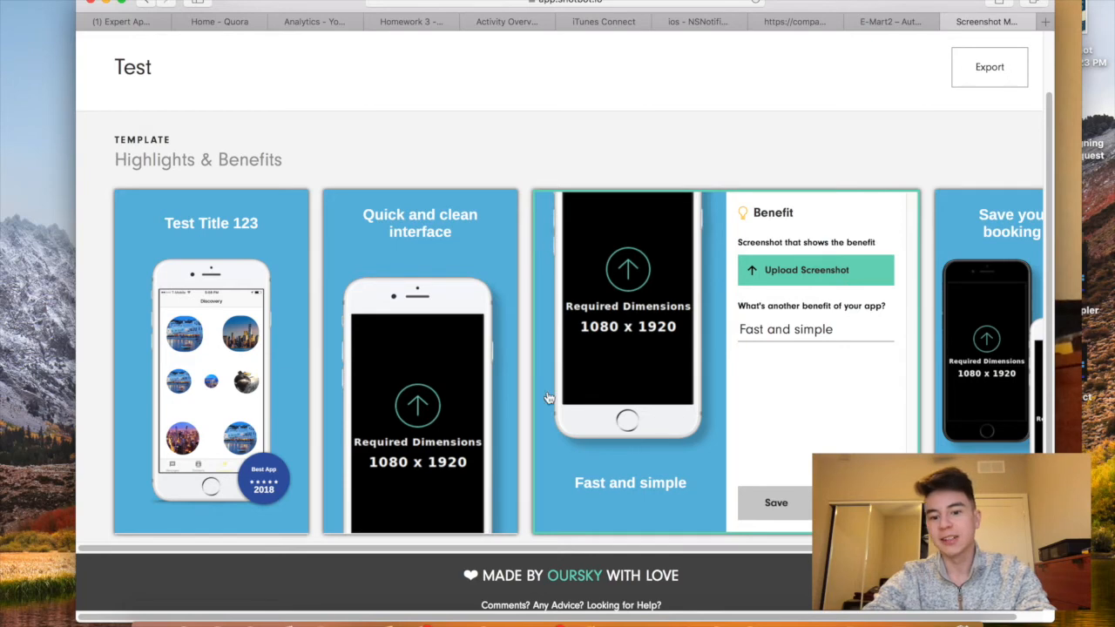
mouse_move(556, 414)
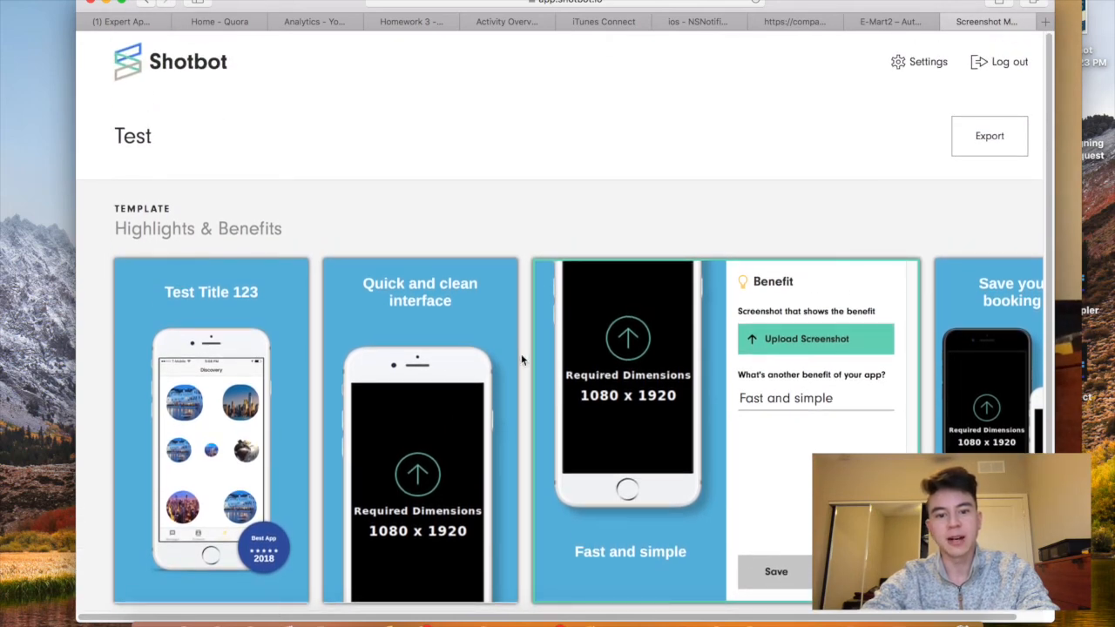
mouse_move(523, 244)
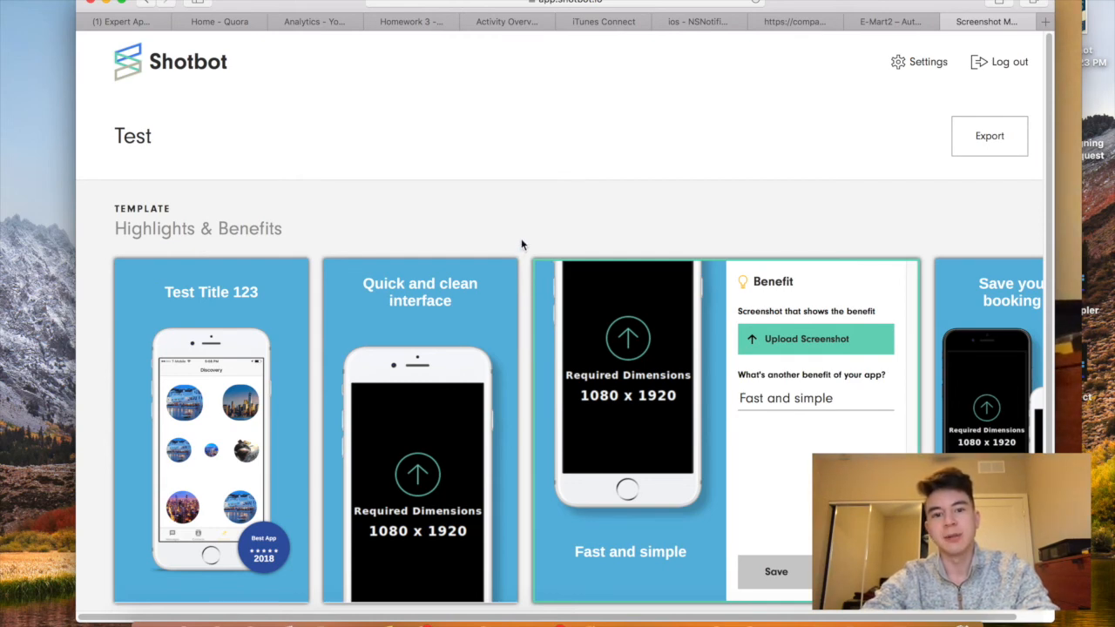
scroll(down, 3)
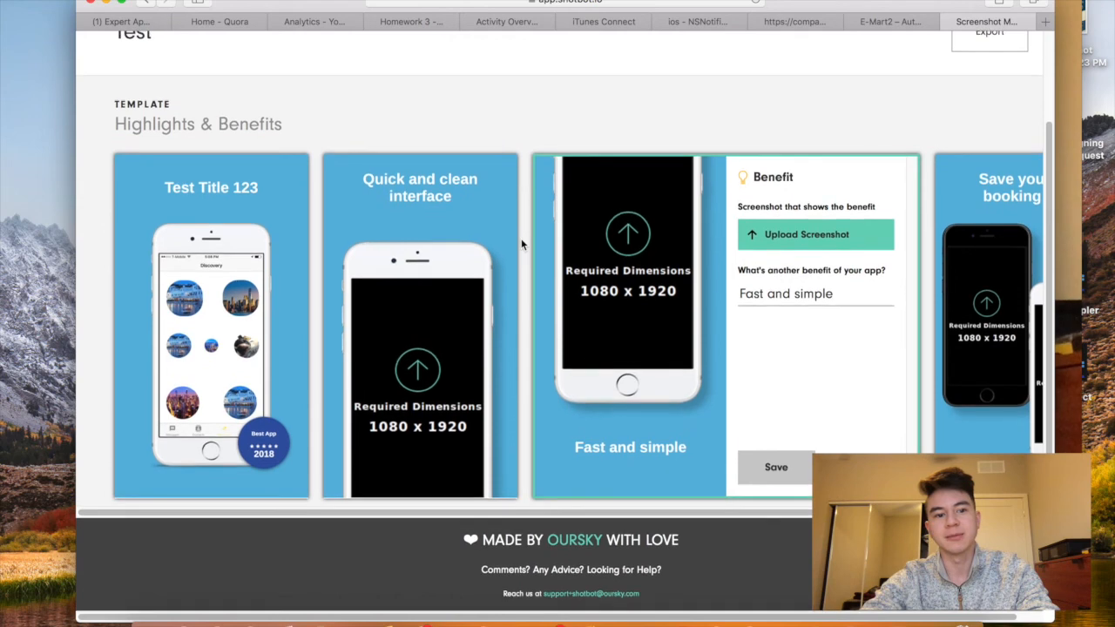
scroll(up, 3)
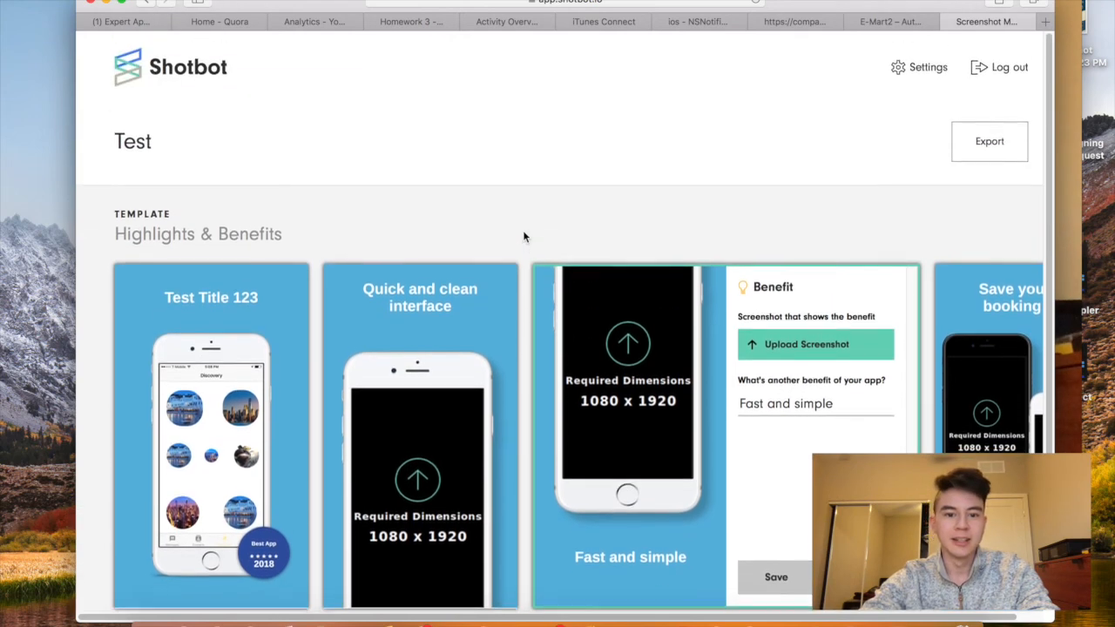